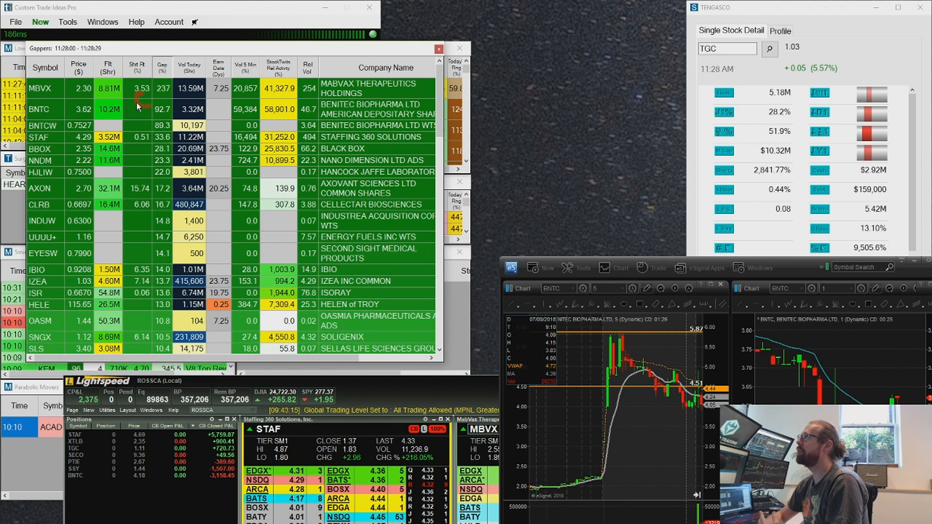
Step: Set the Gappers scanner to a historical date, showing 11:28 AM on 7/09/2018
{"action": "right_click", "coordinate": [178, 143]}
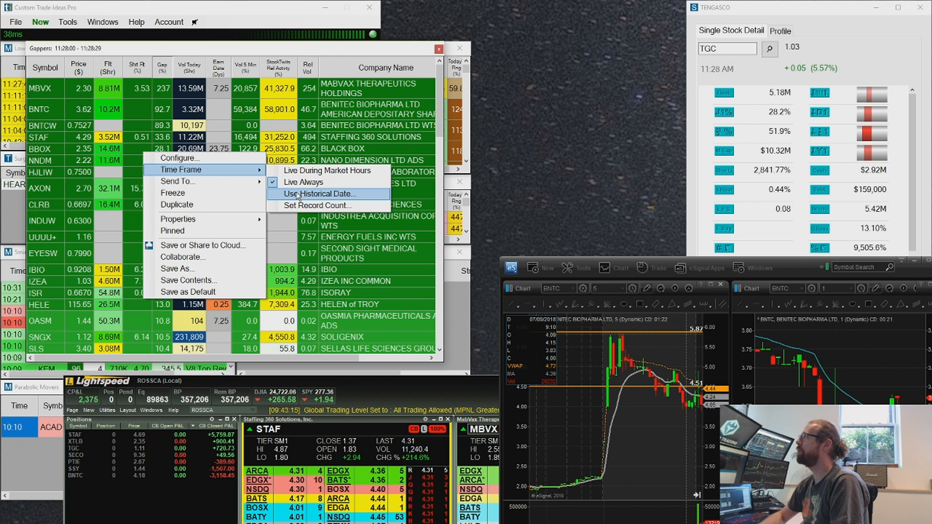
{"action": "left_click", "coordinate": [313, 195]}
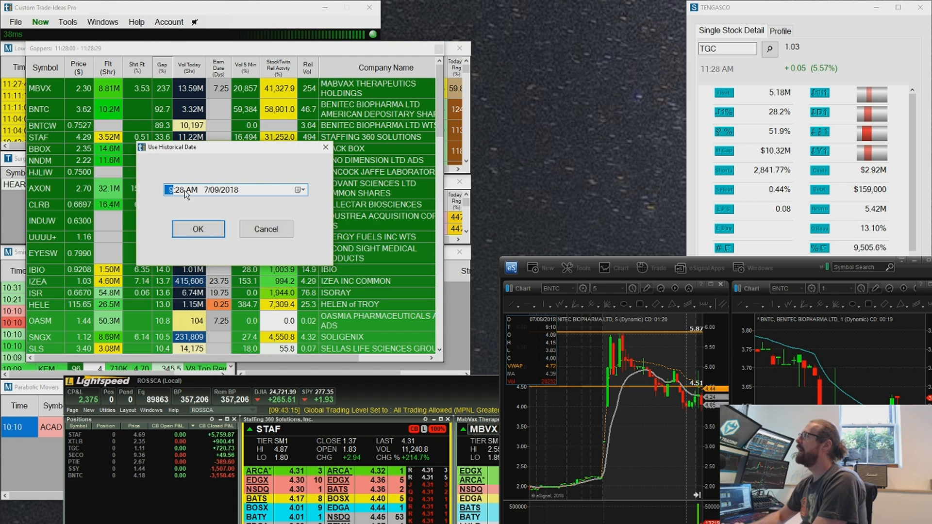
{"action": "left_click", "coordinate": [198, 229]}
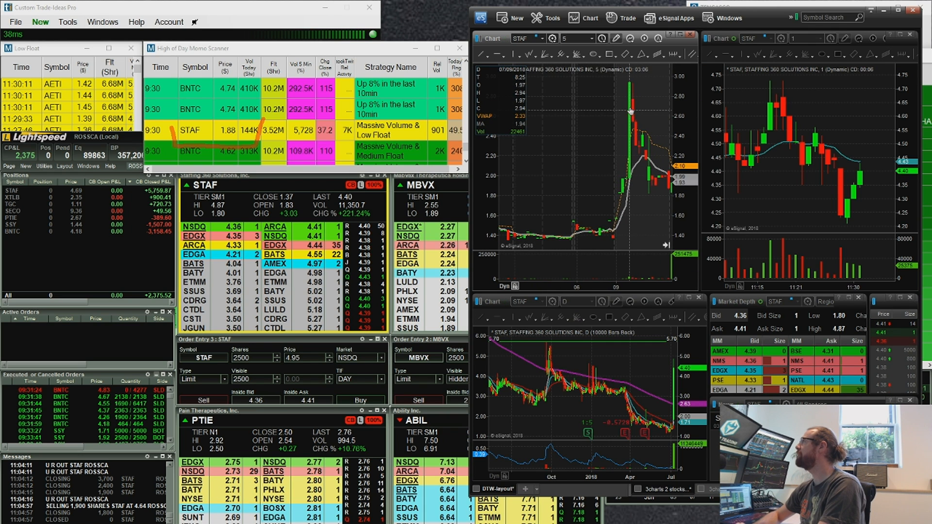
{"action": "mouse_move", "coordinate": [671, 189]}
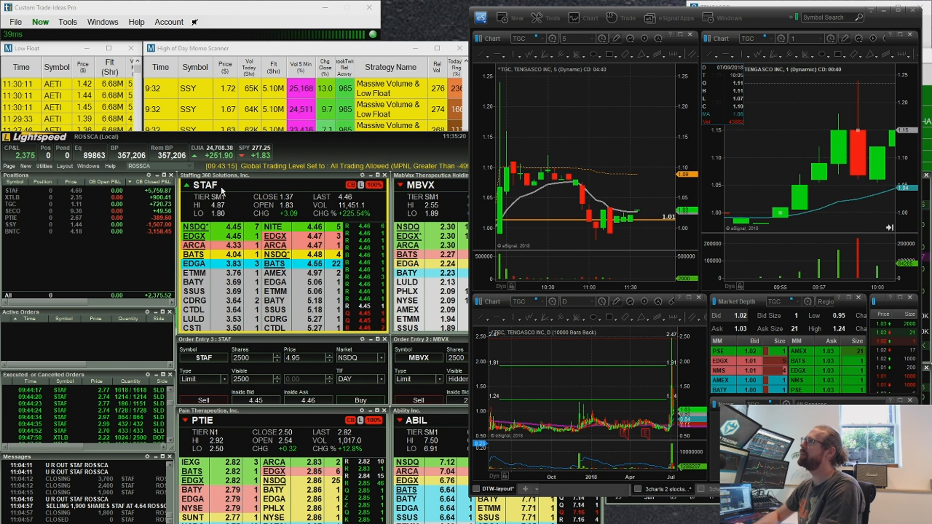
{"action": "mouse_move", "coordinate": [575, 184]}
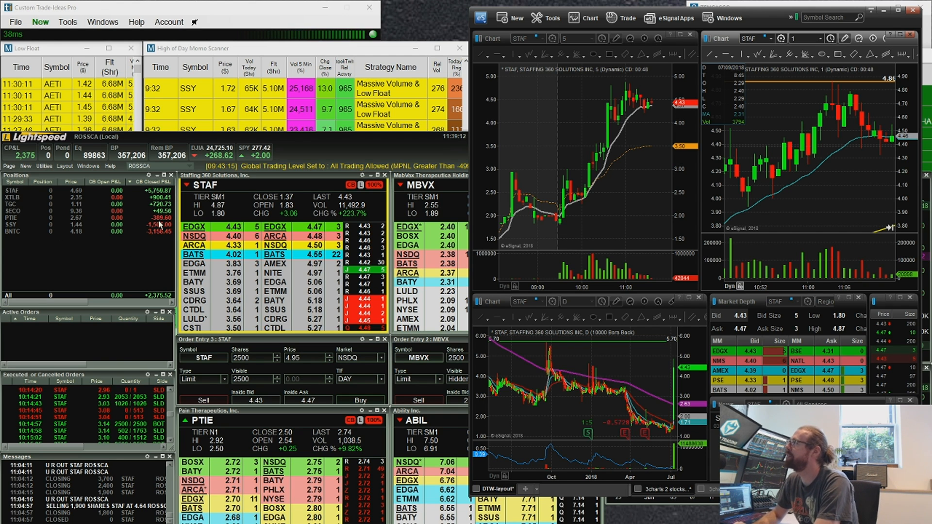
{"action": "mouse_move", "coordinate": [143, 244]}
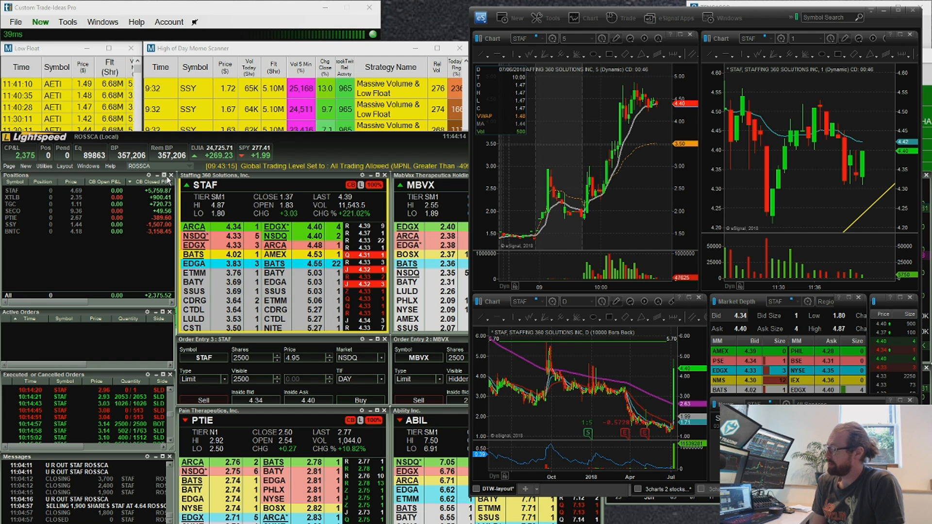
{"action": "mouse_move", "coordinate": [308, 115]}
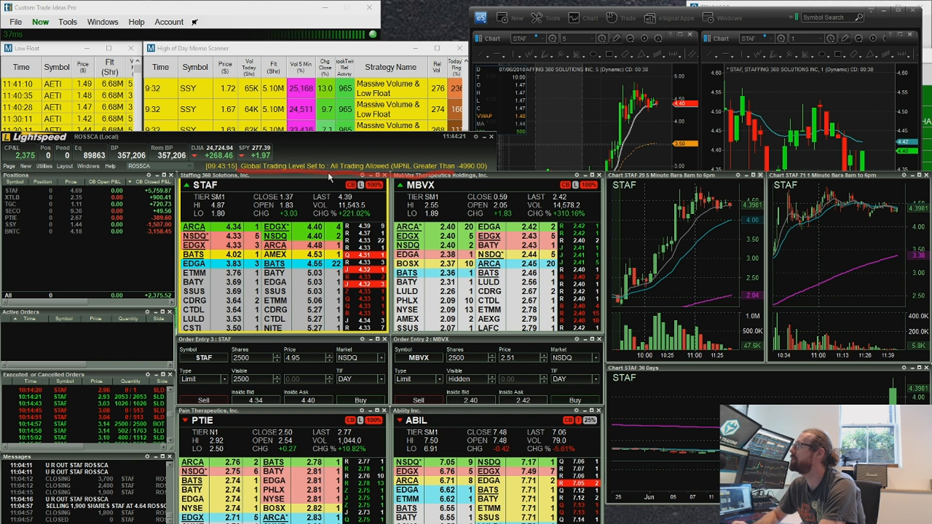
{"action": "mouse_move", "coordinate": [305, 142]}
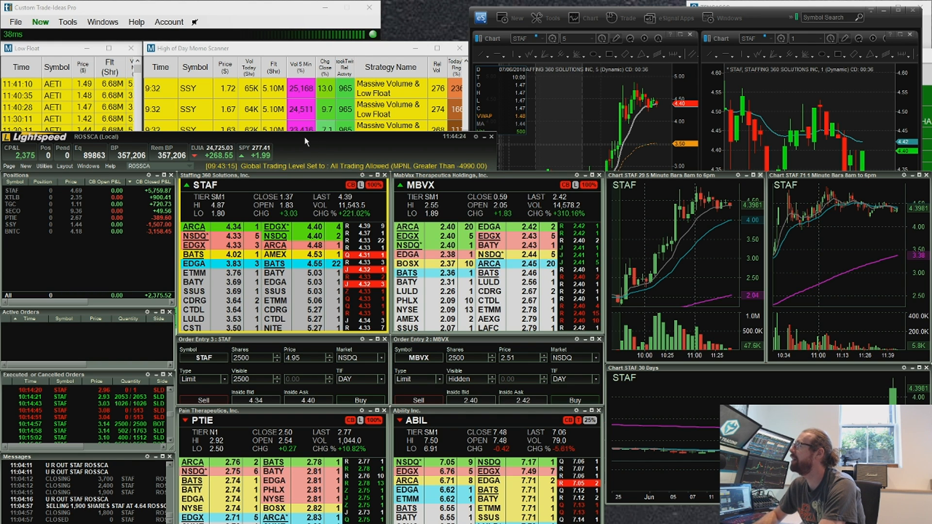